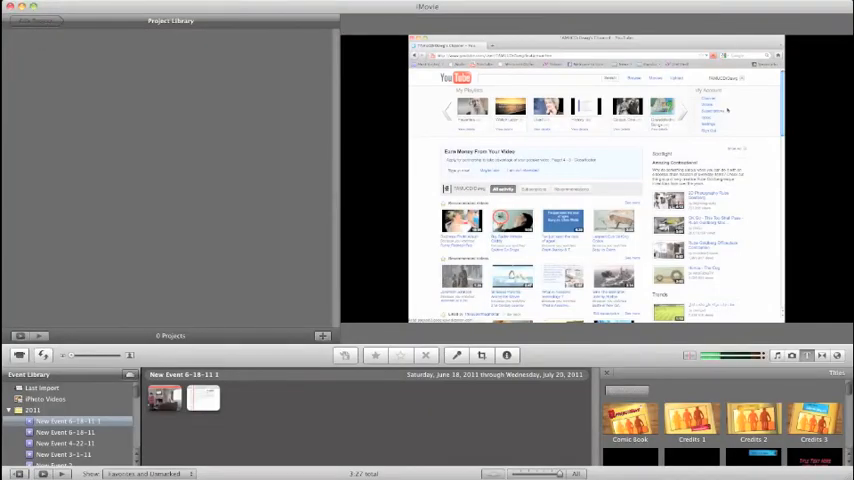
Step: Create a new project with No Theme from the File menu
click(20, 8)
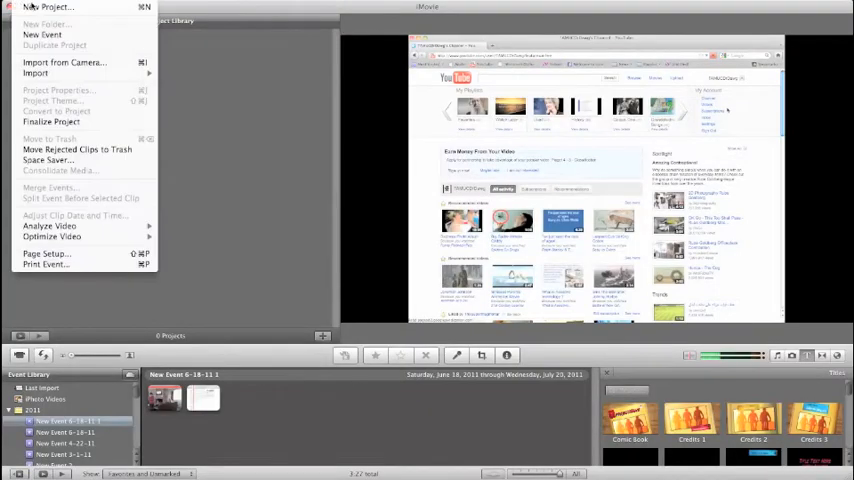
click(48, 8)
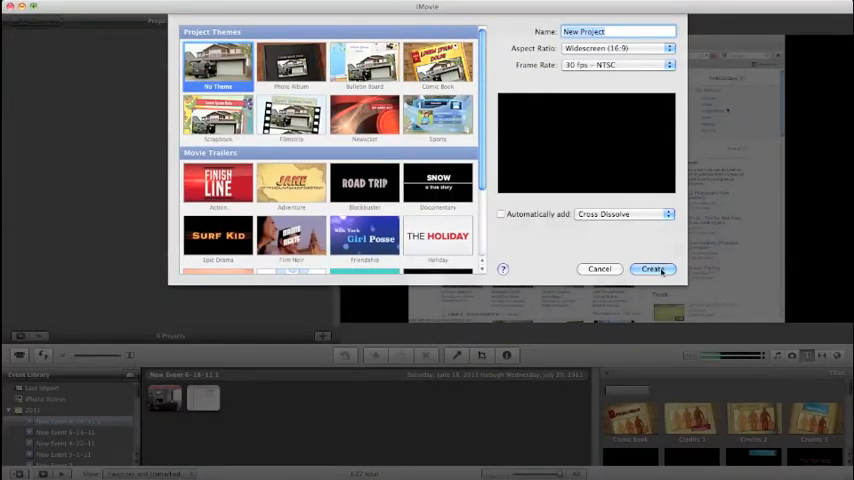
click(652, 268)
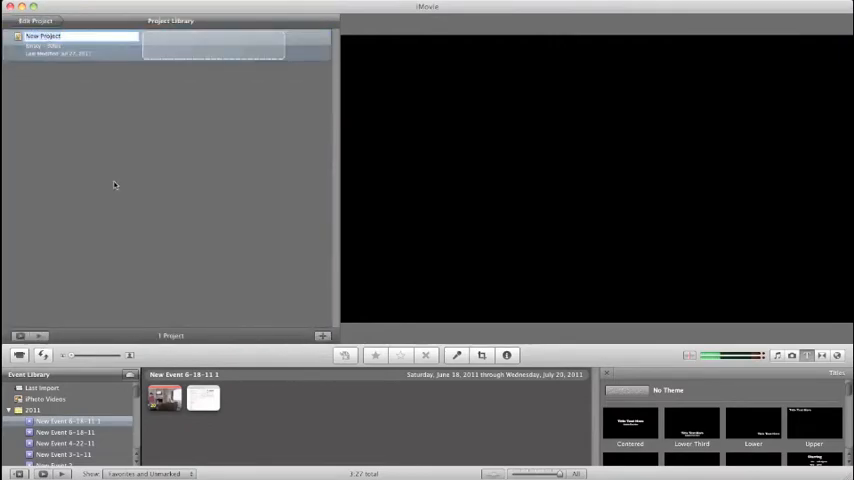
Step: Name the project 'What You Can Do With iMovie' and confirm to open it
text(What if)
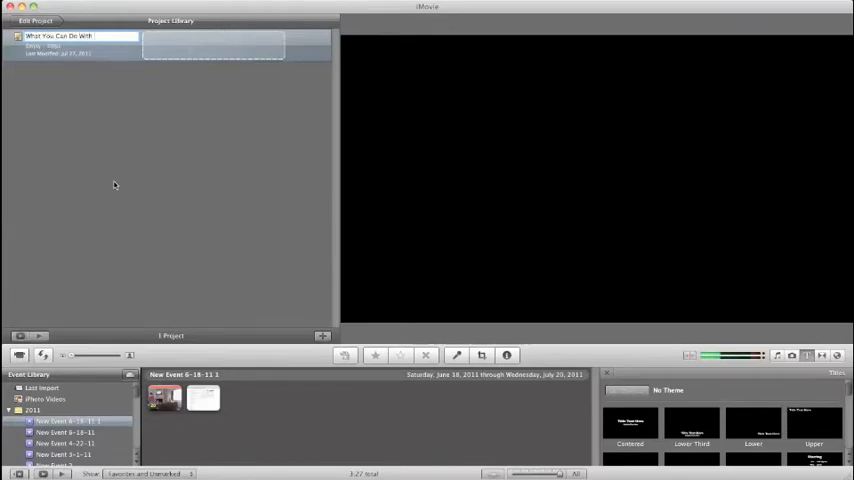
text(iMovie)
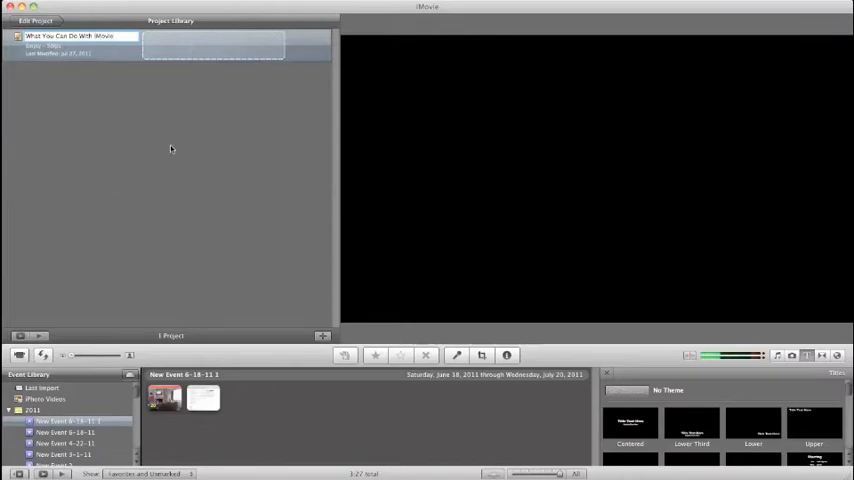
click(70, 44)
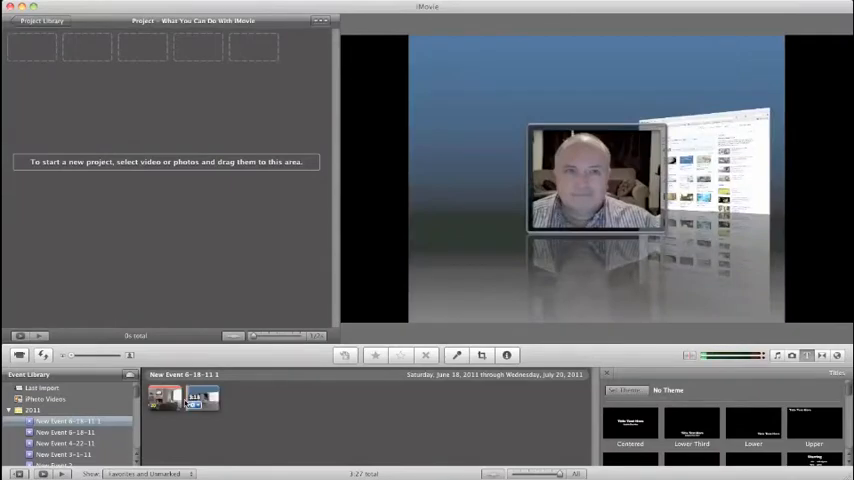
click(200, 398)
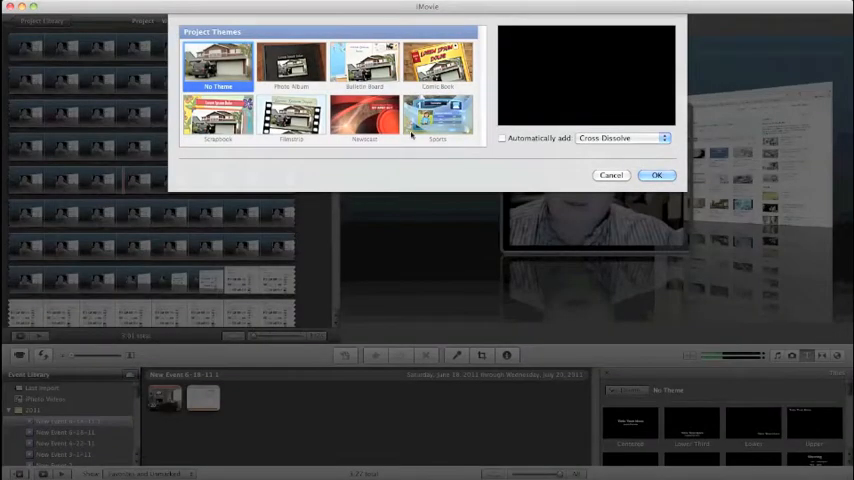
Step: Apply the Newscast theme with automatic transitions and titles
click(364, 116)
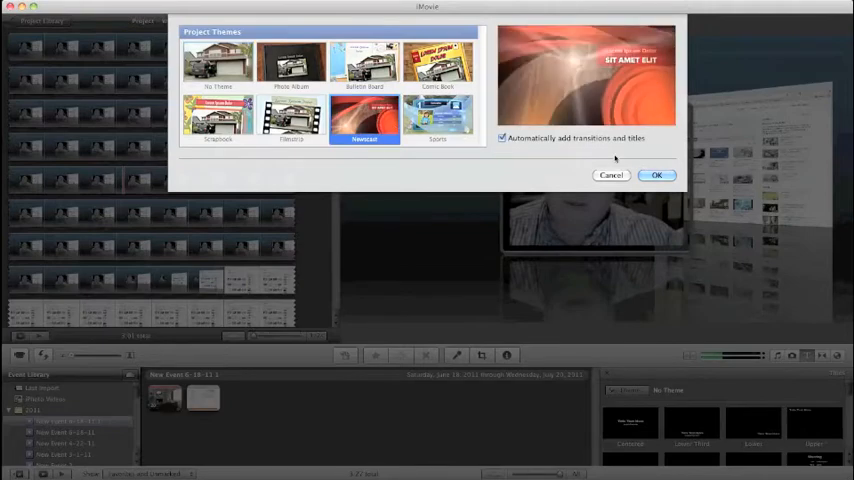
click(656, 176)
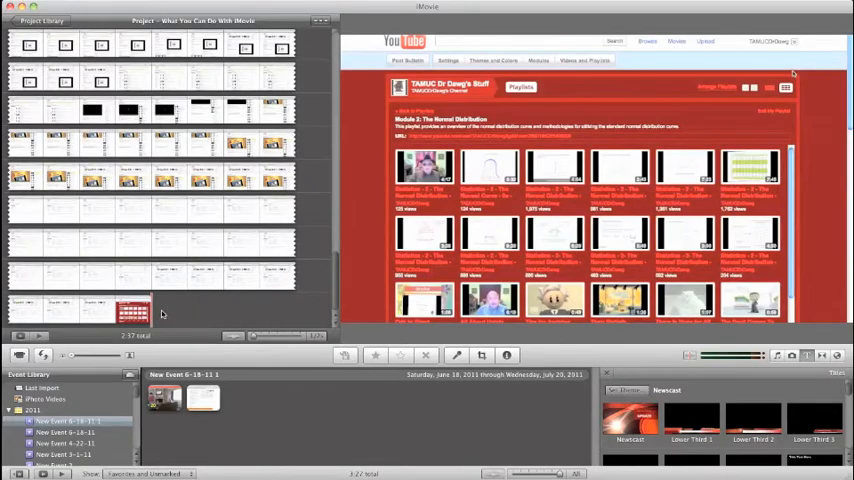
Step: Select the closing 'Brought to You By' title clip for editing
click(30, 8)
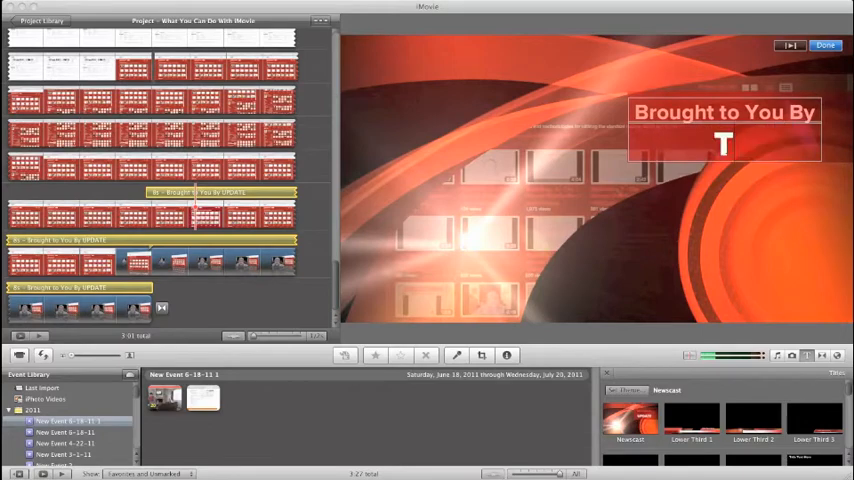
Step: Complete the ending credit so it reads 'Brought to You By The Dawg'
text(he Dawg)
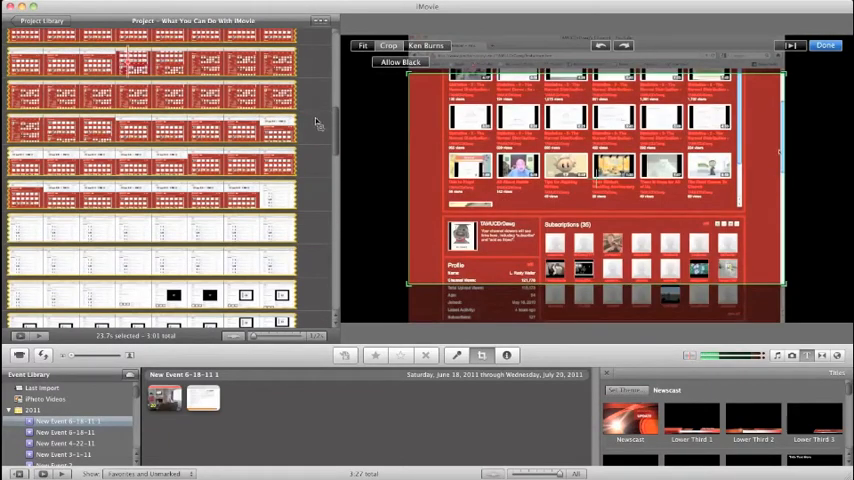
Step: Choose how the selected tour clips fill the frame in the Crop tool
click(824, 44)
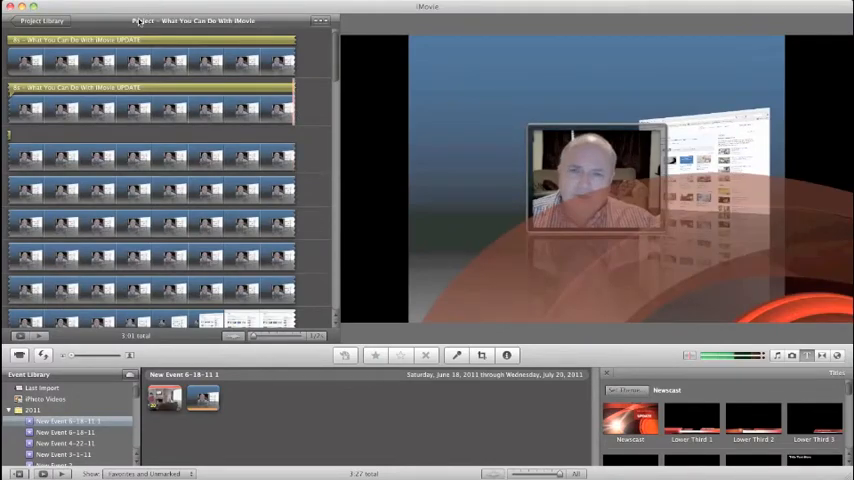
Step: Submit Facebook publishing with password and 'iMovie' description, then dismiss the invalid username alert
click(180, 8)
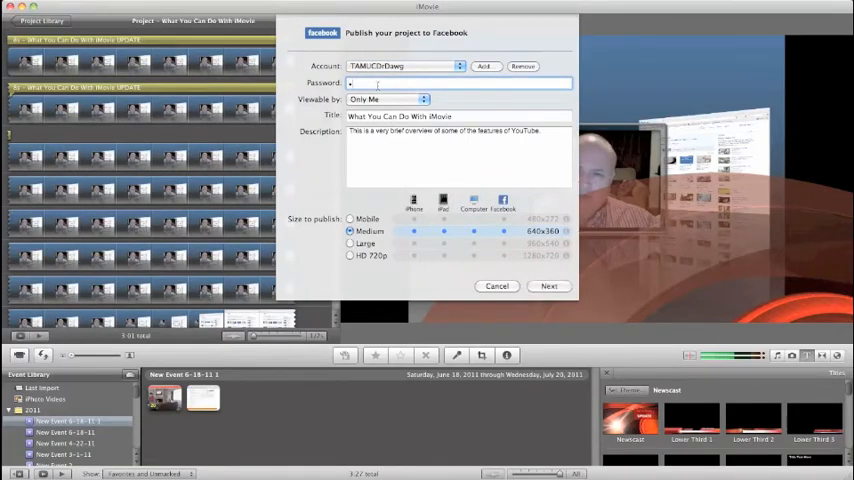
text(password)
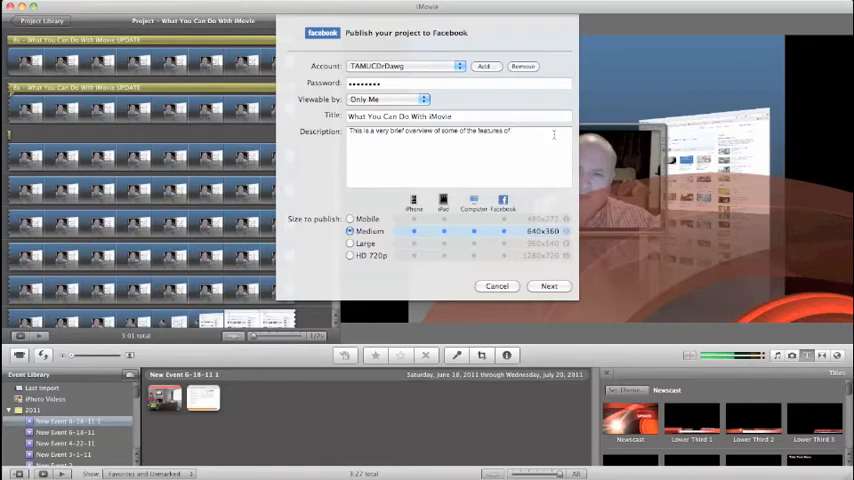
text(iMovie.)
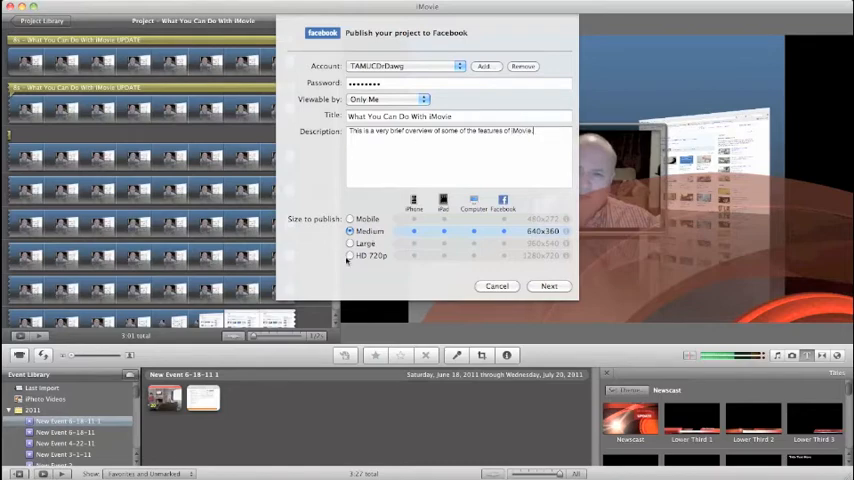
click(350, 244)
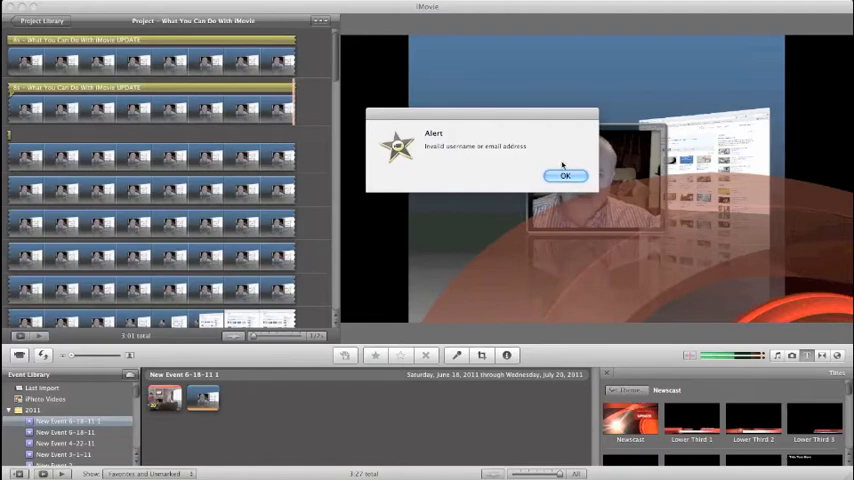
click(564, 176)
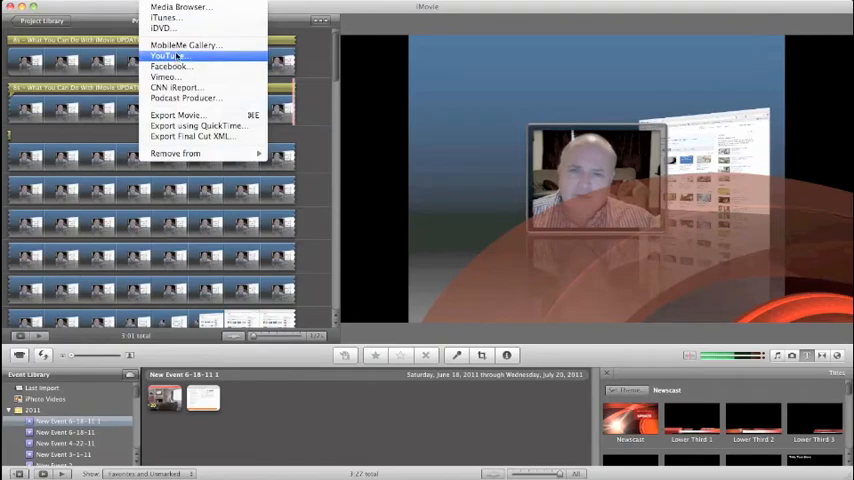
Step: Enter the YouTube account password and continue to the Terms of Service
key(Escape)
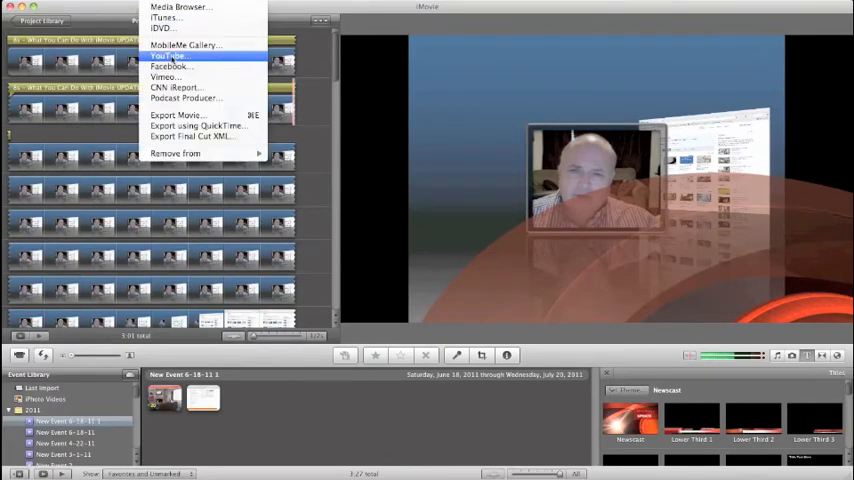
click(168, 56)
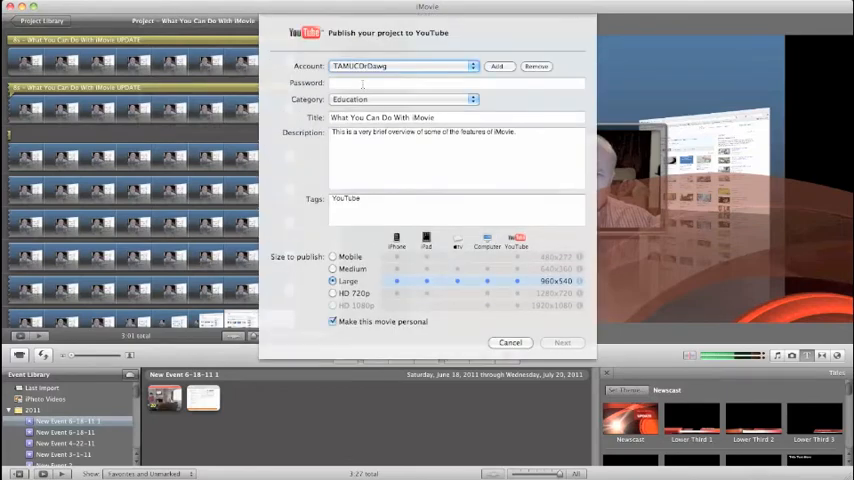
click(456, 82)
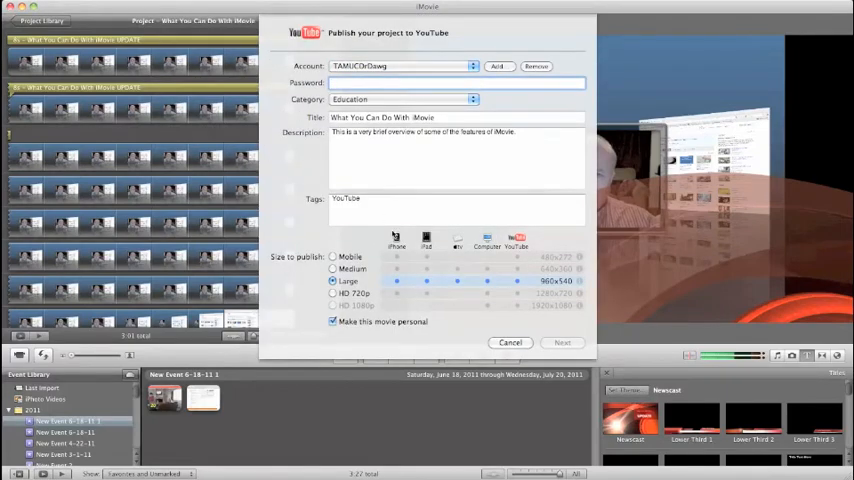
text(••••••)
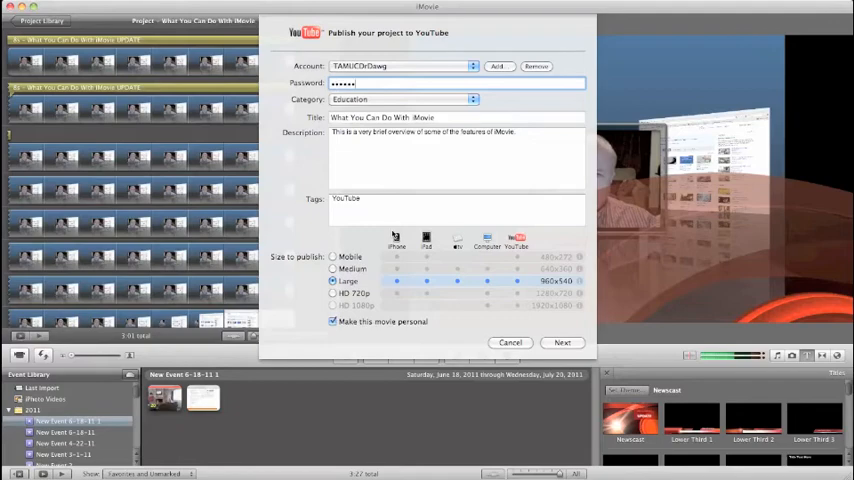
text(•)
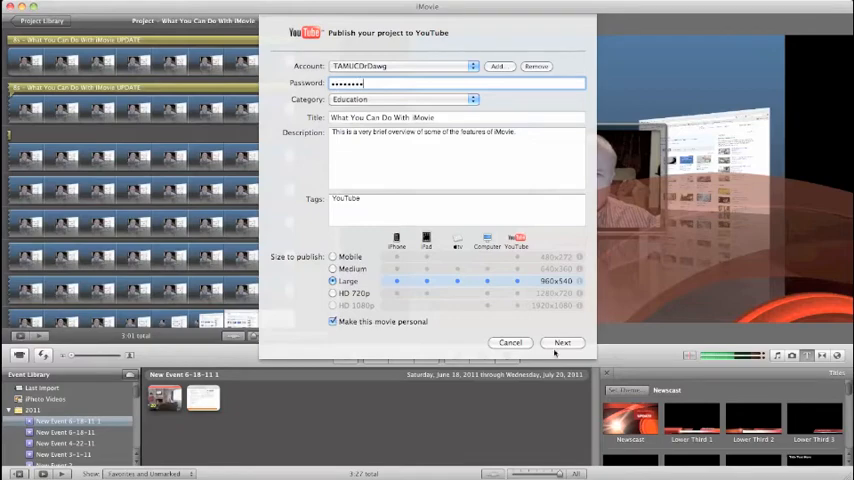
click(562, 342)
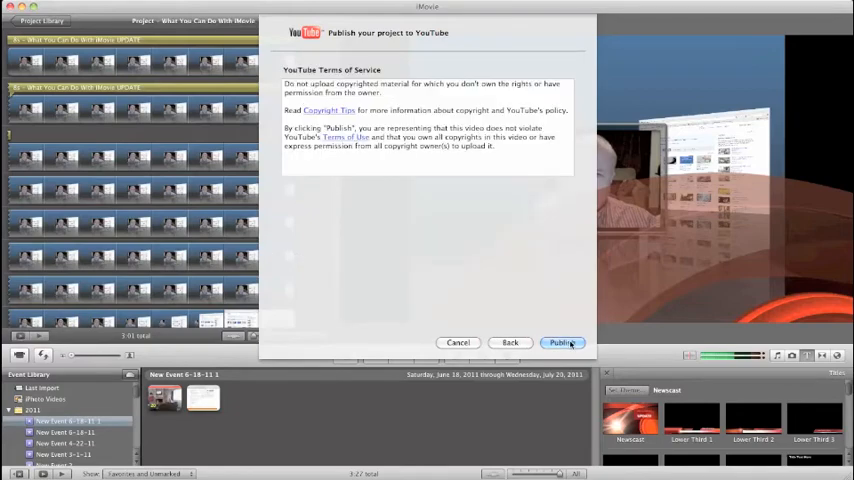